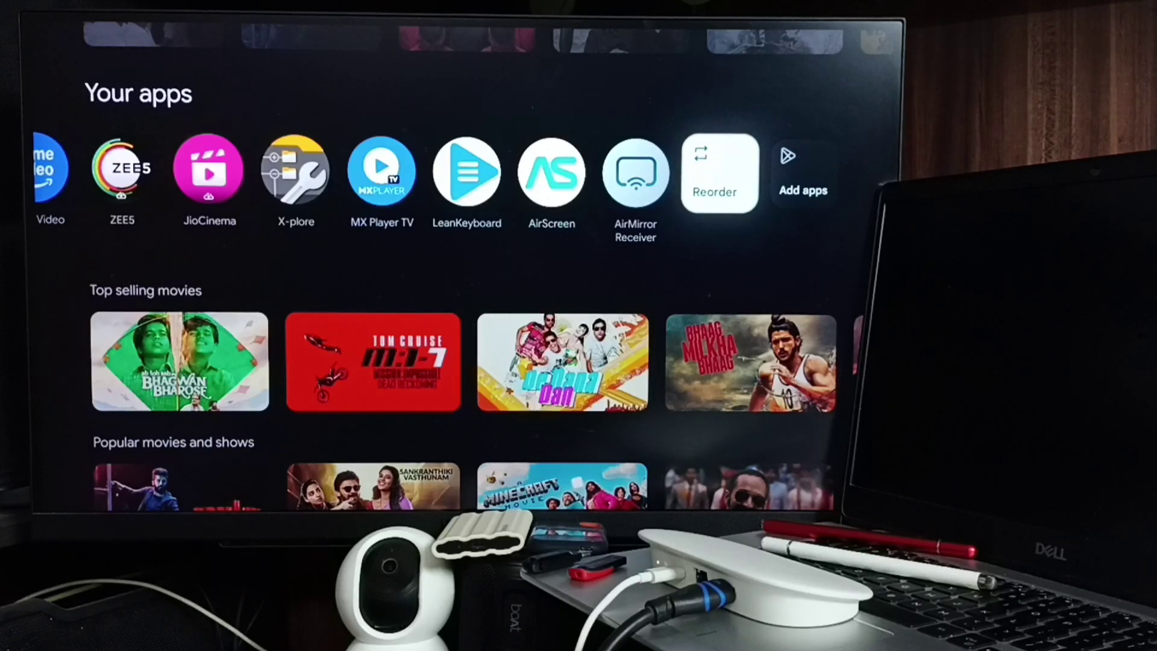
# Enter Arrange your apps mode from the Reorder tile in the Your apps row.
pyautogui.click(718, 173)
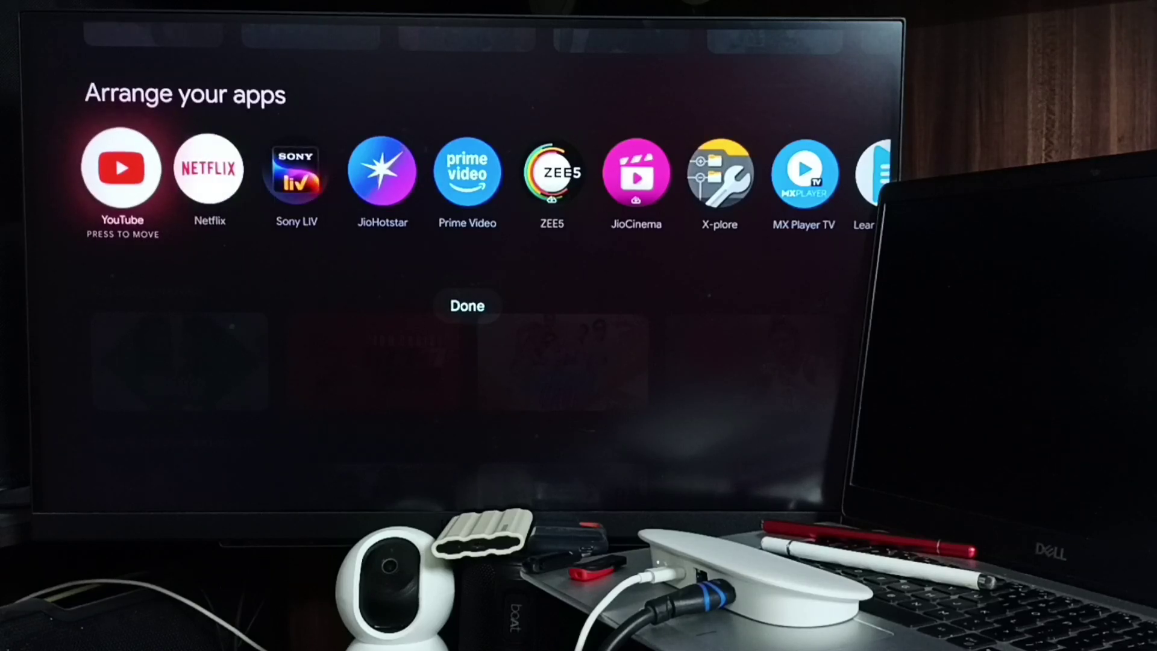
# Move JioHotstar left past Netflix and confirm the new order with Done.
pyautogui.hscroll(3)
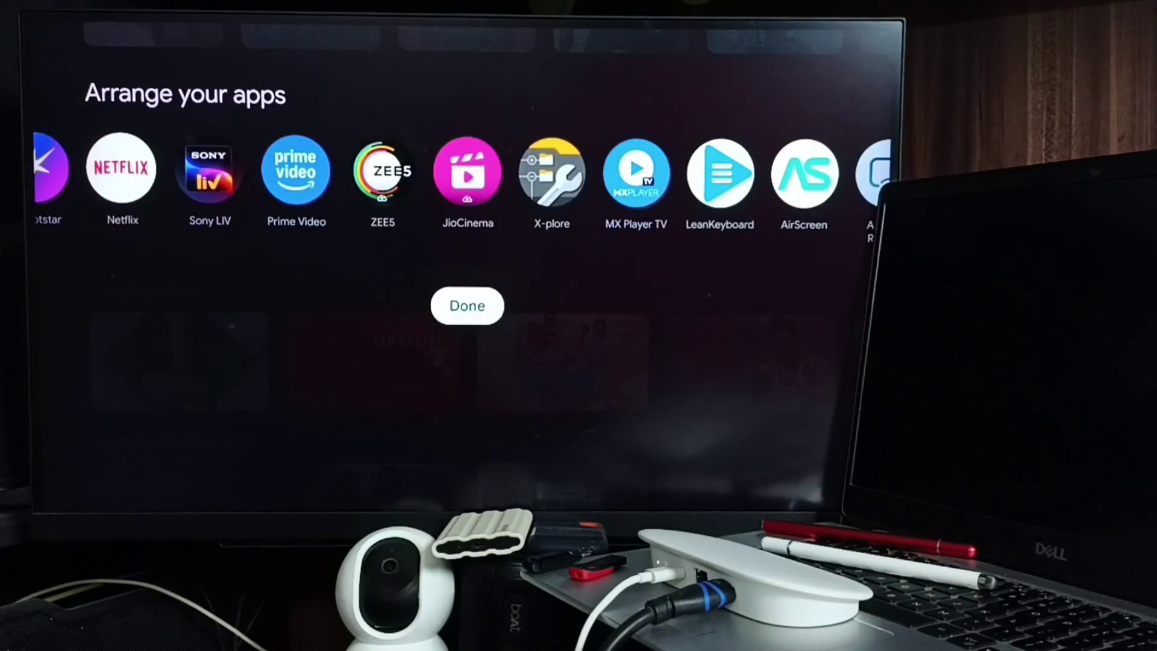
pyautogui.click(468, 306)
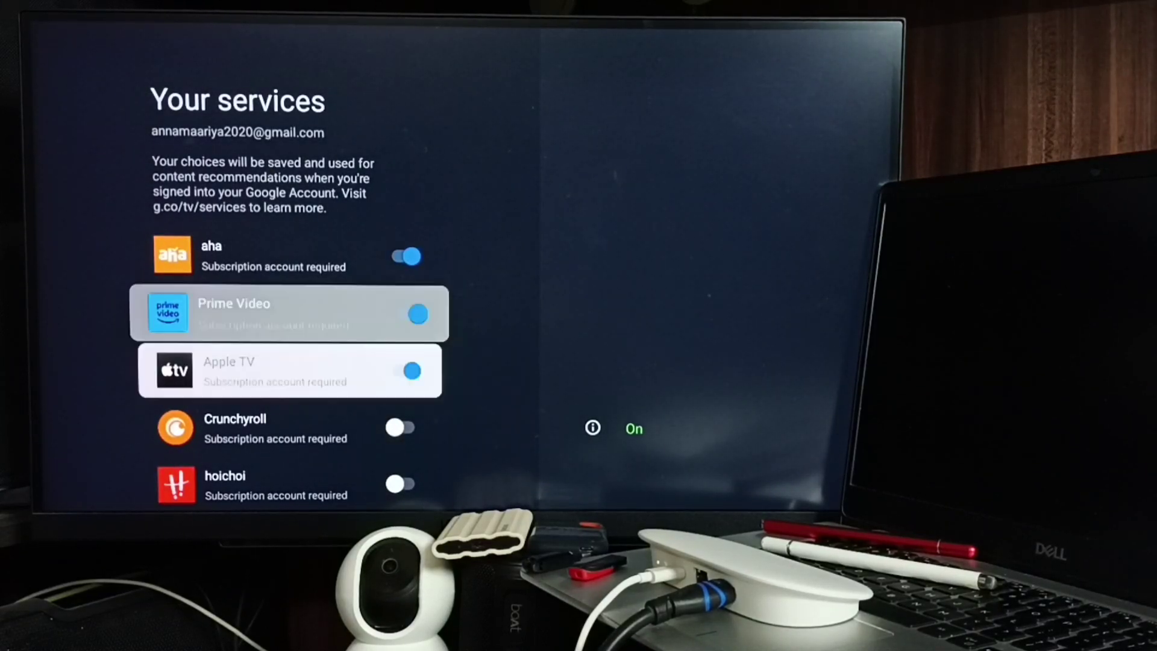
# Toggle Apple TV off in Your services, leaving JioHotstar and Netflix on.
pyautogui.press('down')
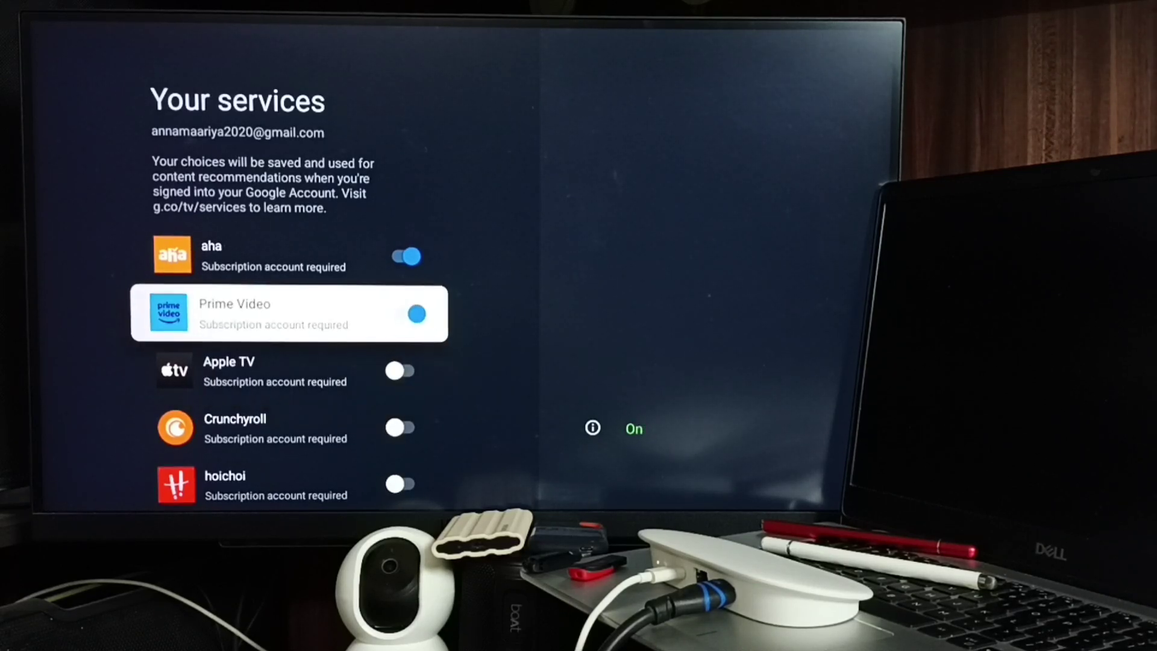
pyautogui.scroll(-3)
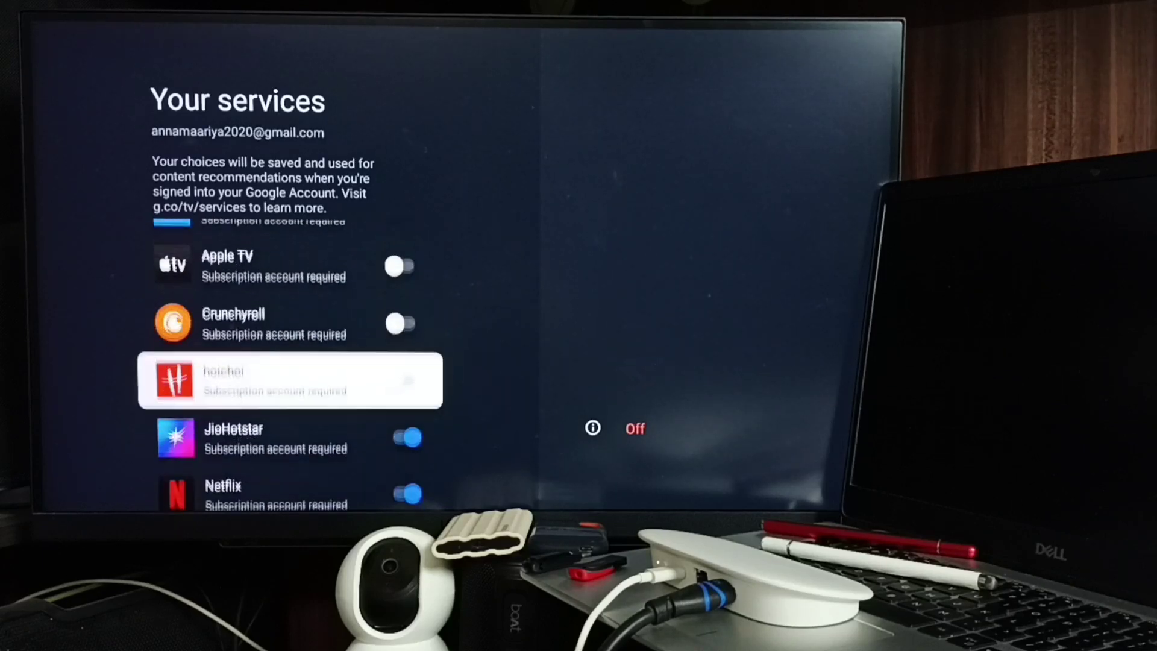